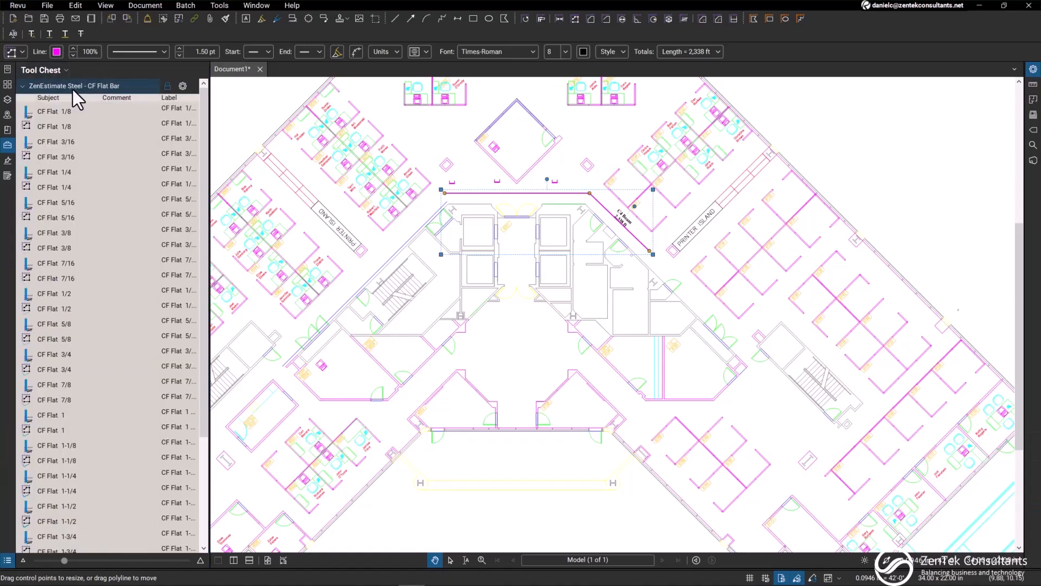
Show the ZenEstimate Steel profile list from the Revu menu, with Miscellaneous Steel active.
click(71, 116)
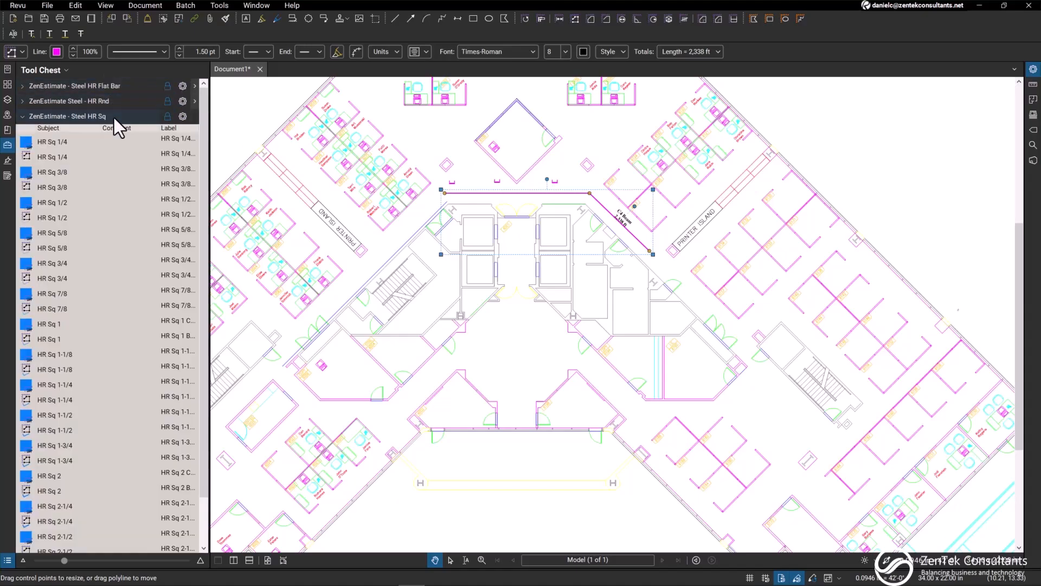
click(16, 6)
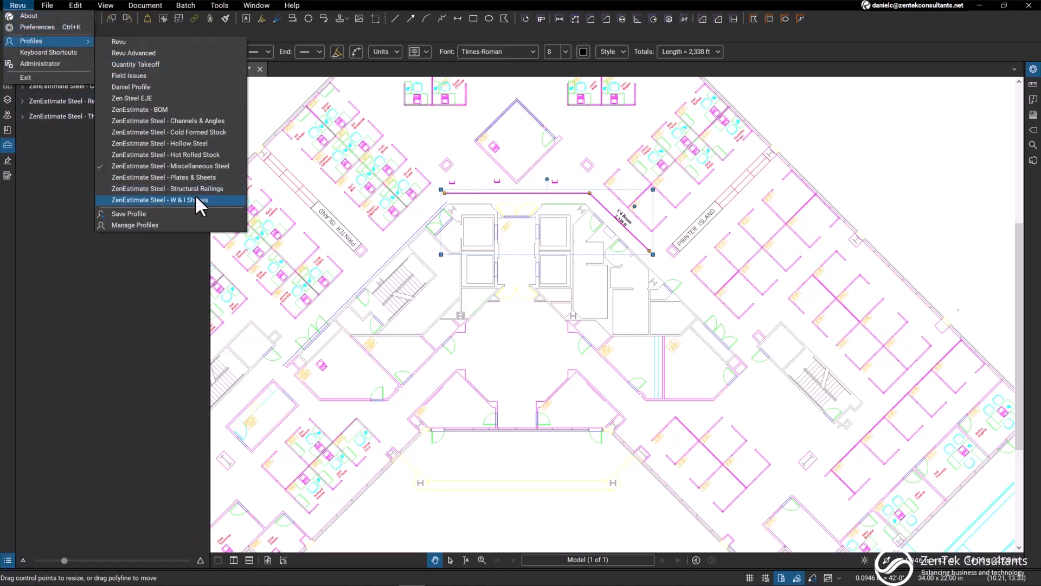
Load the ZenEstimate Steel - Plates & Sheets profile with its Baseplates, Grating, Plate and Sheets tool sets.
click(168, 200)
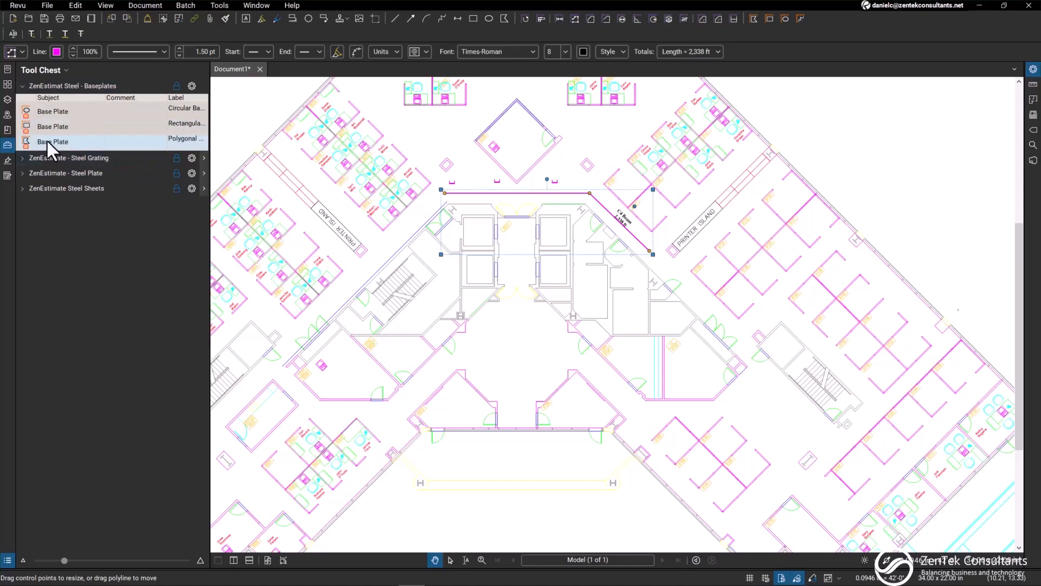
mouse_move(79, 129)
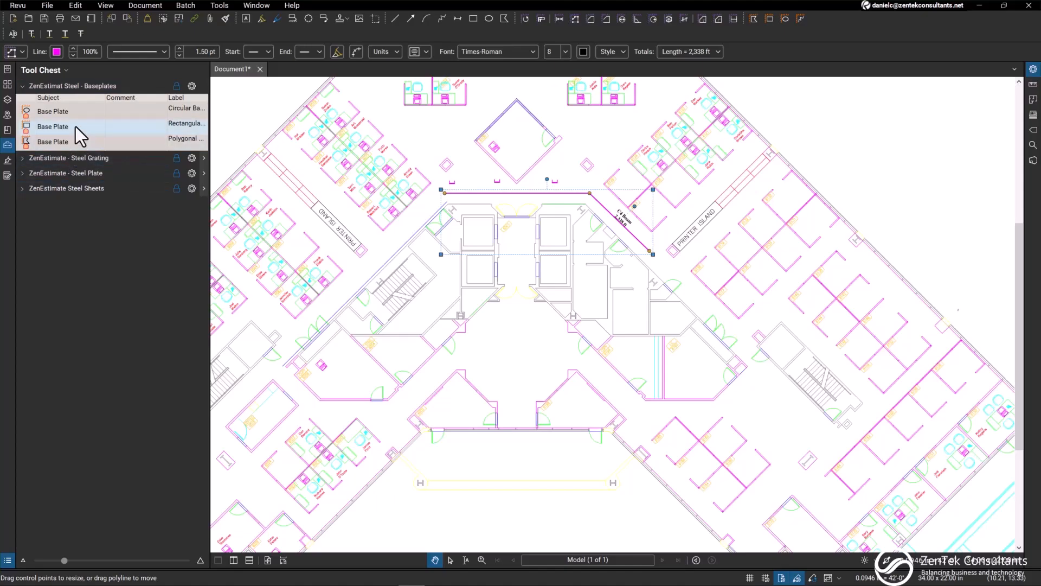